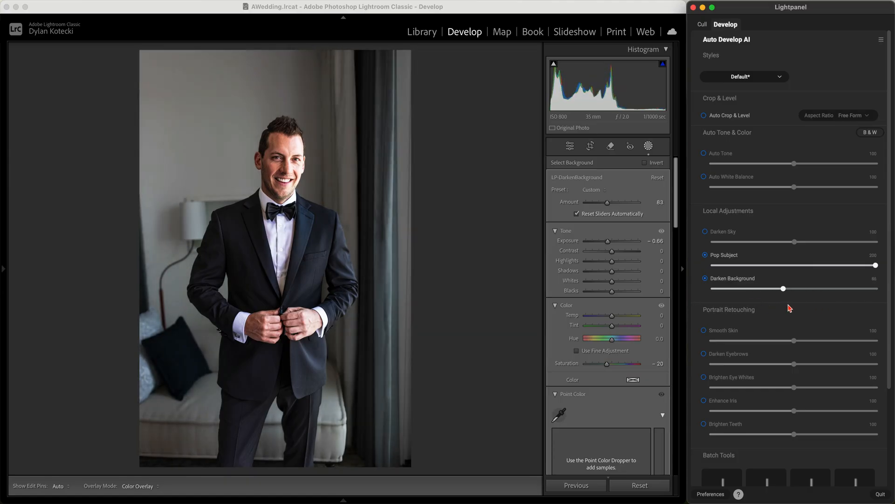
# Switch Lightpanel to Cull to compare the four near-duplicate groom-at-mirror shots
pyautogui.click(701, 24)
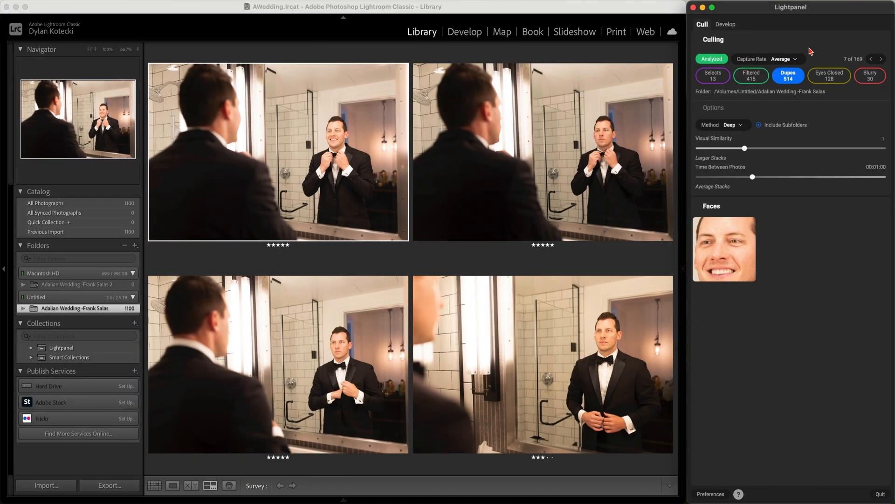
pyautogui.moveTo(653, 15)
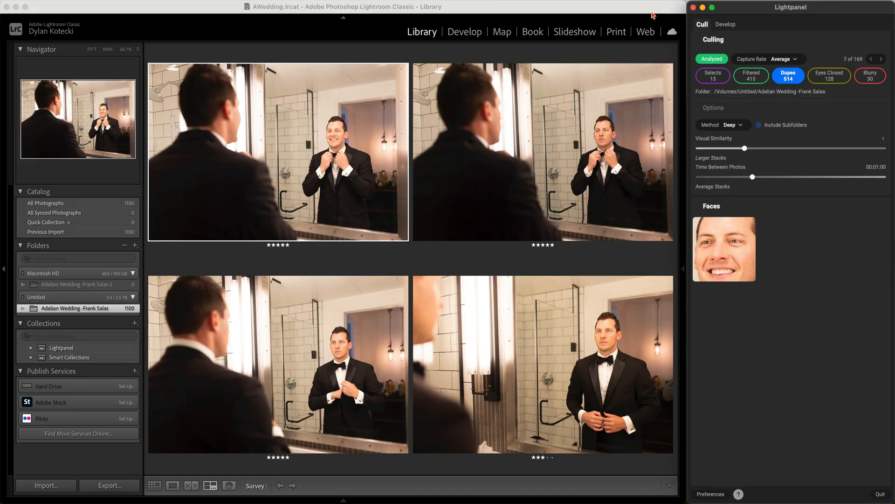
pyautogui.moveTo(633, 190)
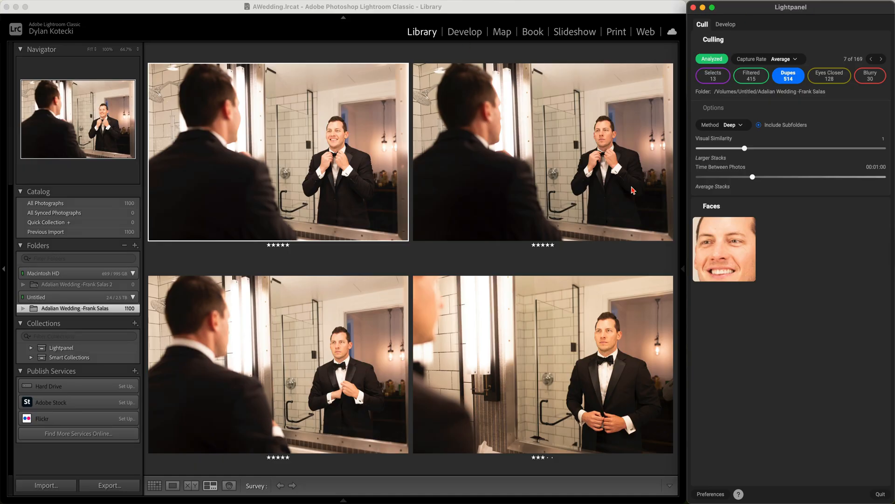
pyautogui.moveTo(782, 44)
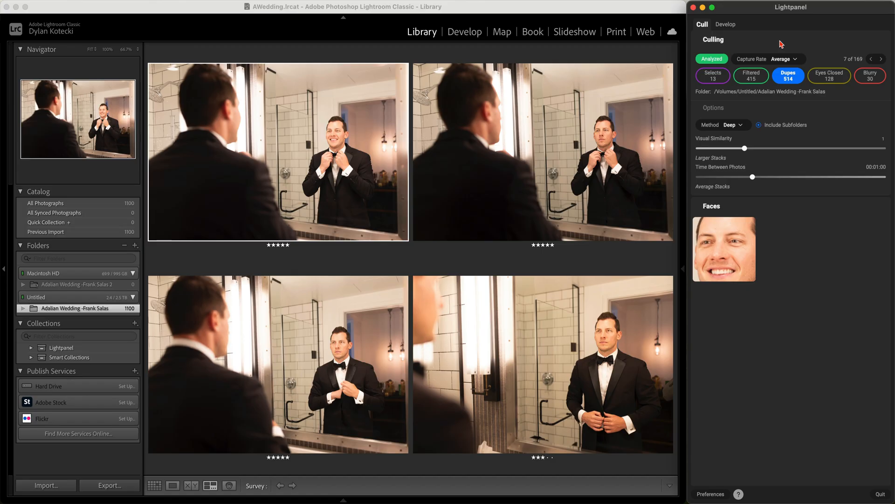
pyautogui.moveTo(772, 43)
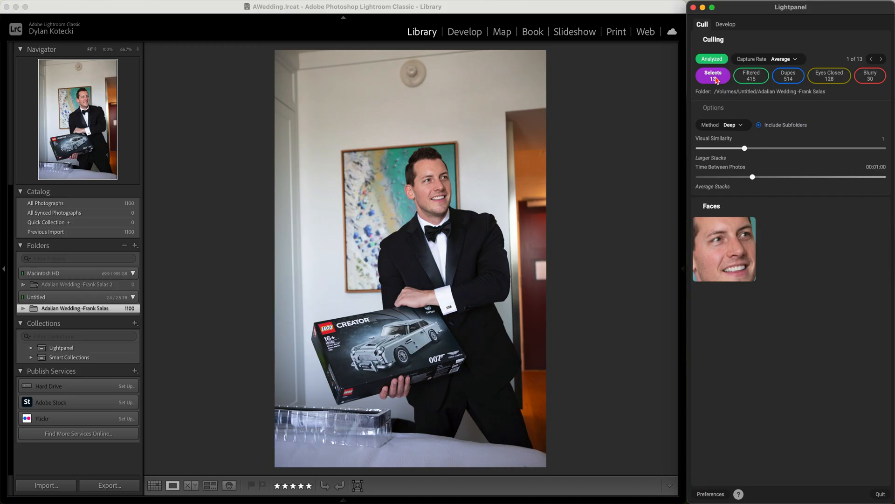
pyautogui.moveTo(633, 94)
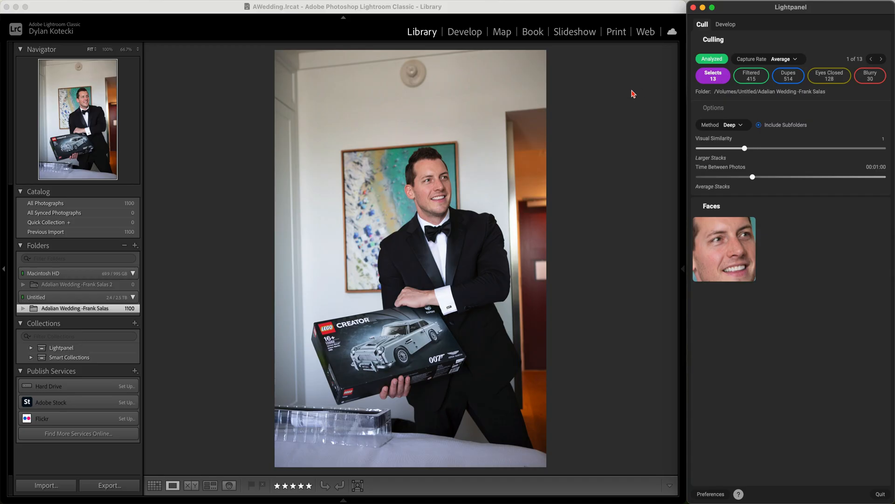
# Pick the curtain portrait from the 13 selects in grid view and open it in Lightpanel Develop
pyautogui.click(154, 486)
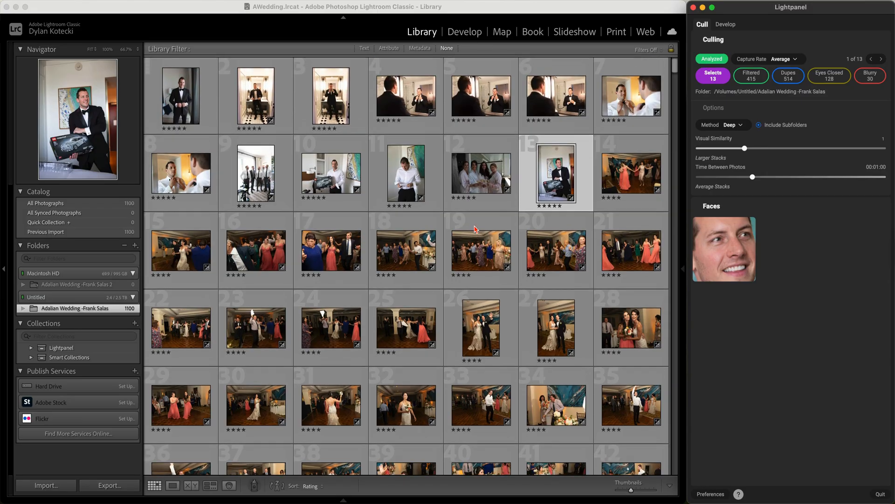
pyautogui.moveTo(528, 173)
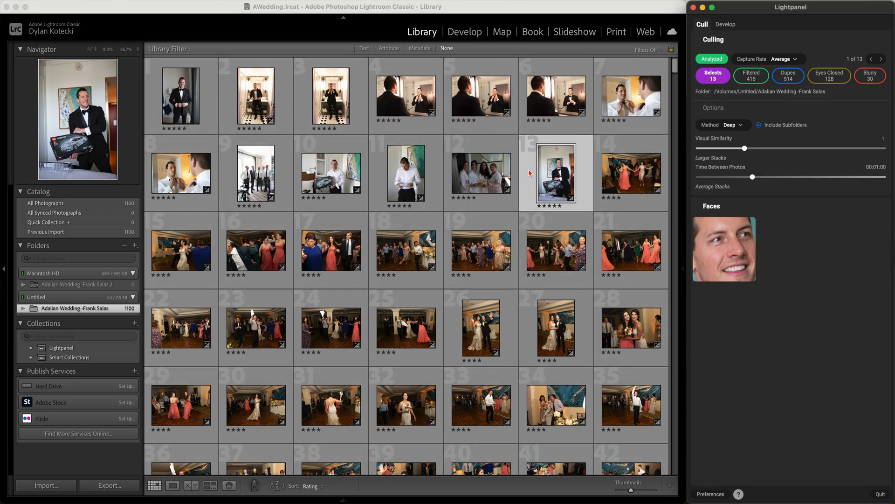
pyautogui.moveTo(484, 185)
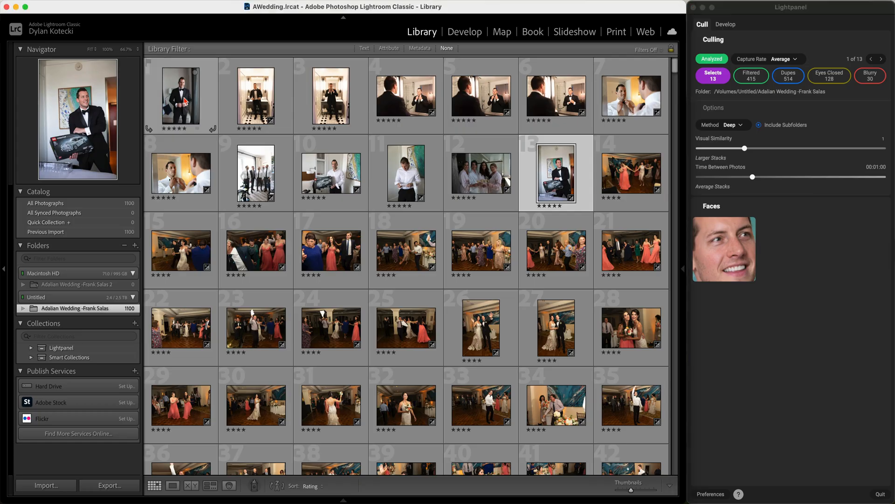
pyautogui.click(180, 97)
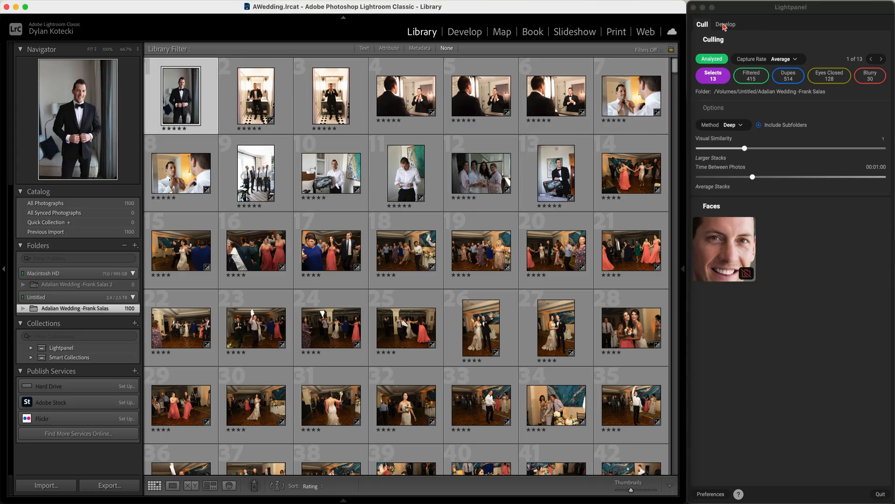
pyautogui.click(725, 24)
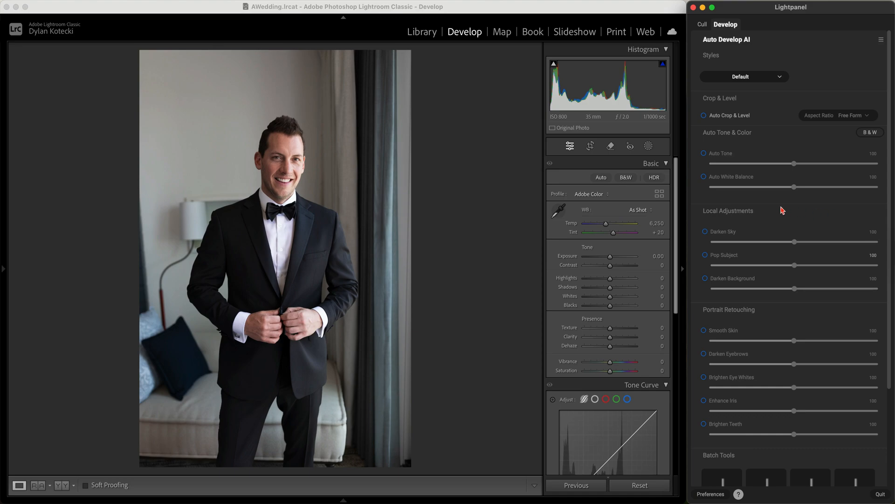
pyautogui.moveTo(850, 202)
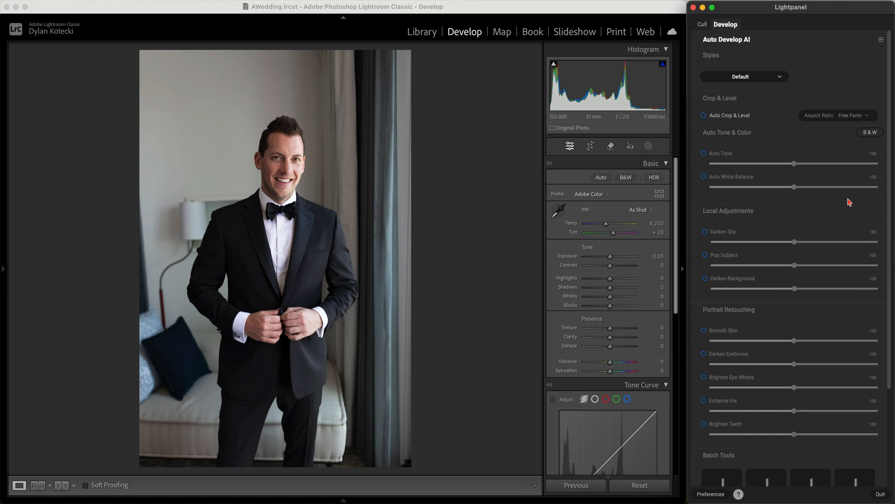
pyautogui.moveTo(708, 237)
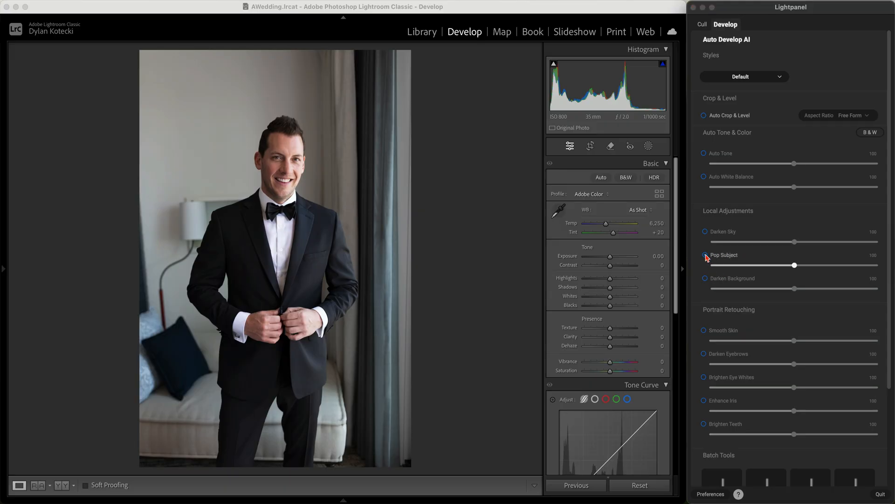
# Enable Pop Subject in Local Adjustments, generating the groom's subject mask at amount 200
pyautogui.click(705, 255)
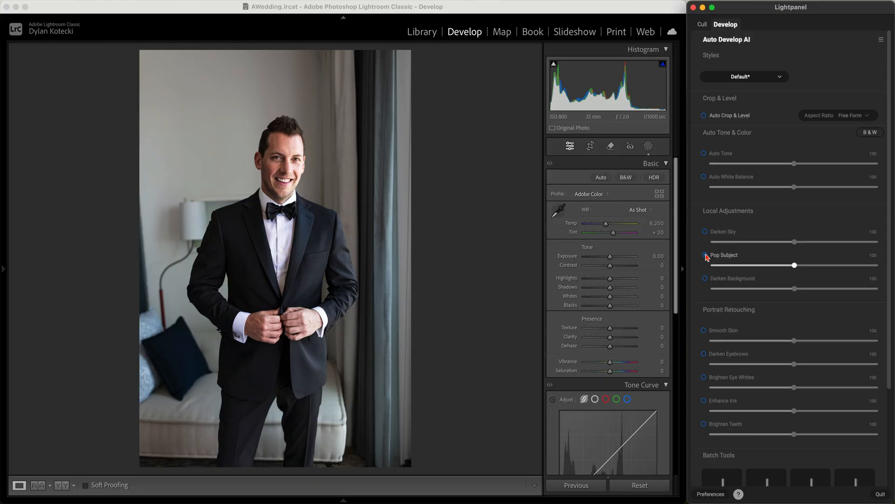
pyautogui.click(649, 146)
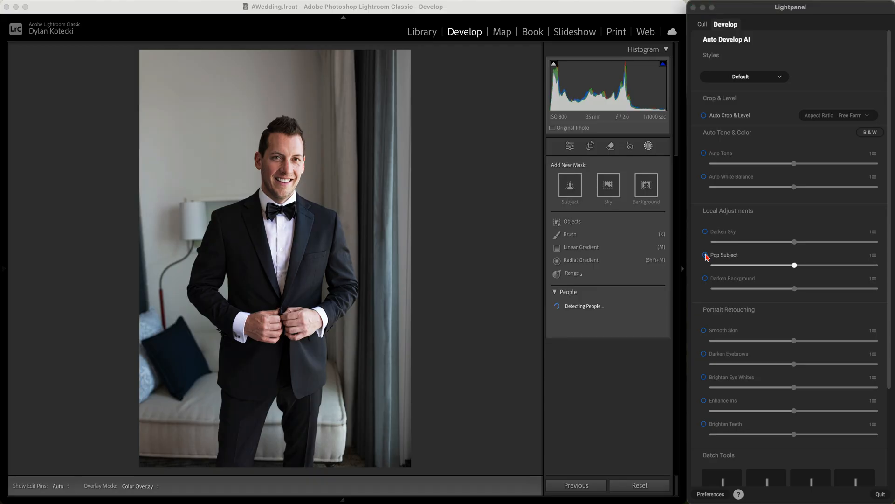
pyautogui.click(705, 255)
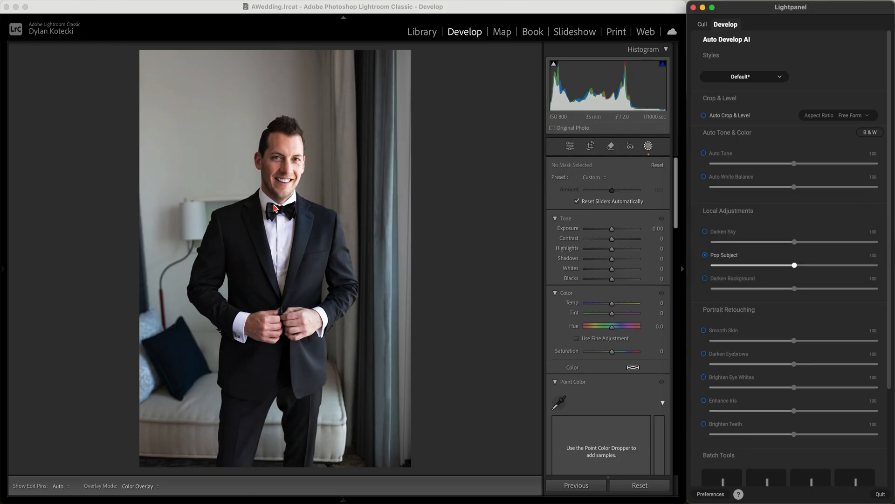
pyautogui.moveTo(298, 230)
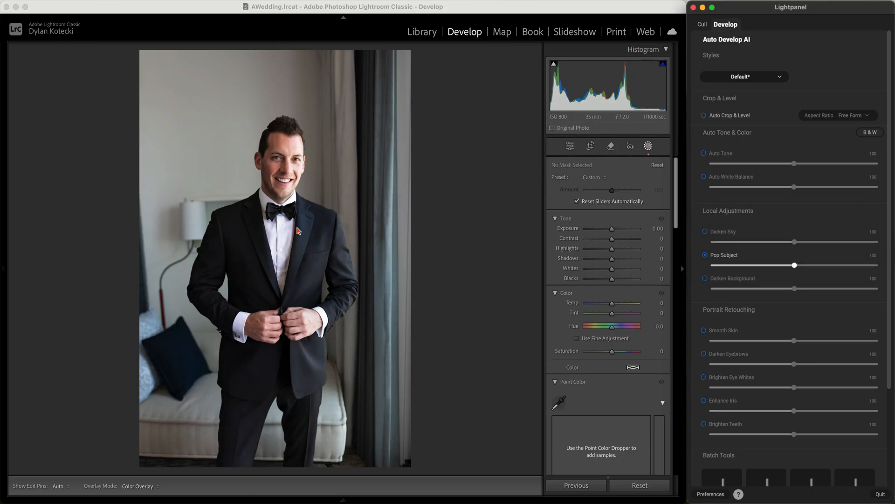
pyautogui.moveTo(301, 259)
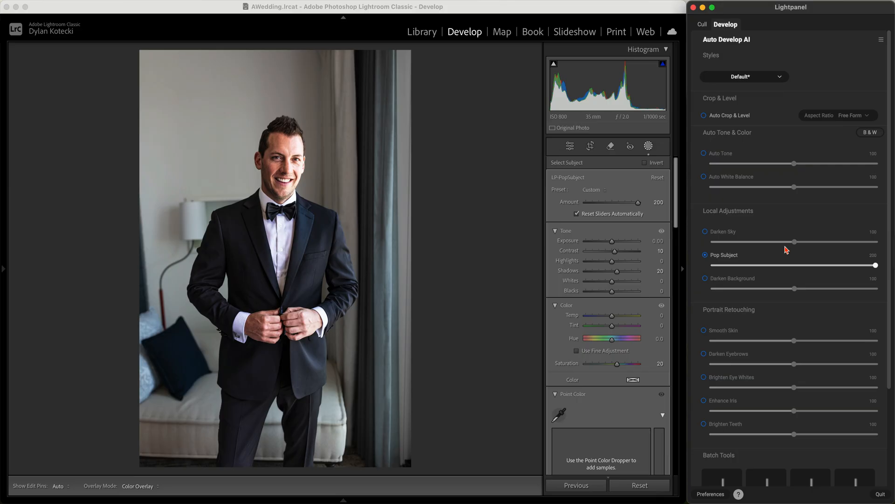
pyautogui.moveTo(741, 287)
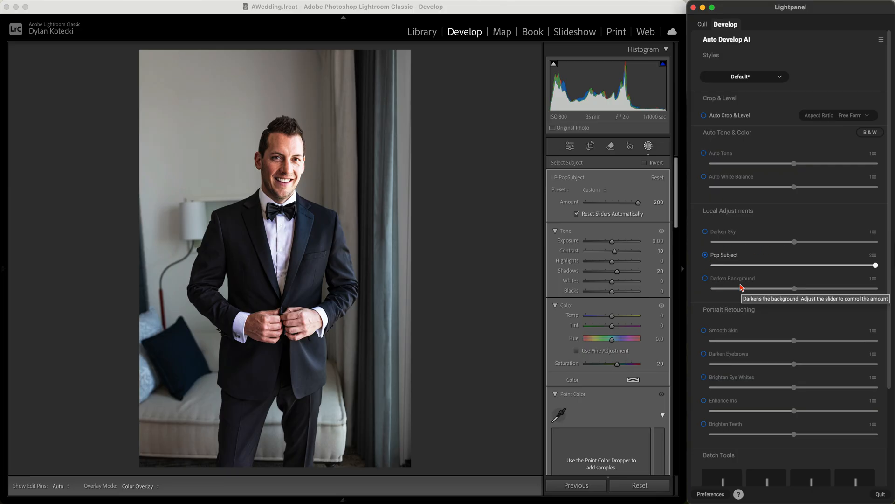
pyautogui.moveTo(778, 299)
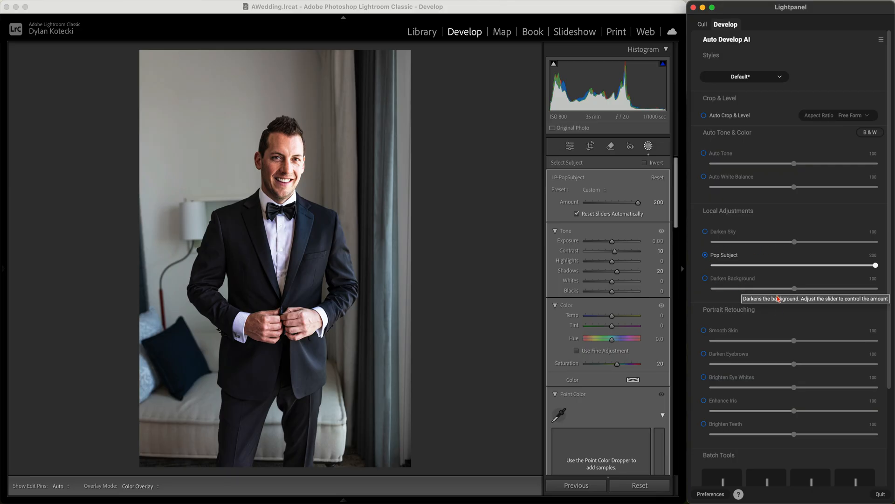
pyautogui.moveTo(751, 252)
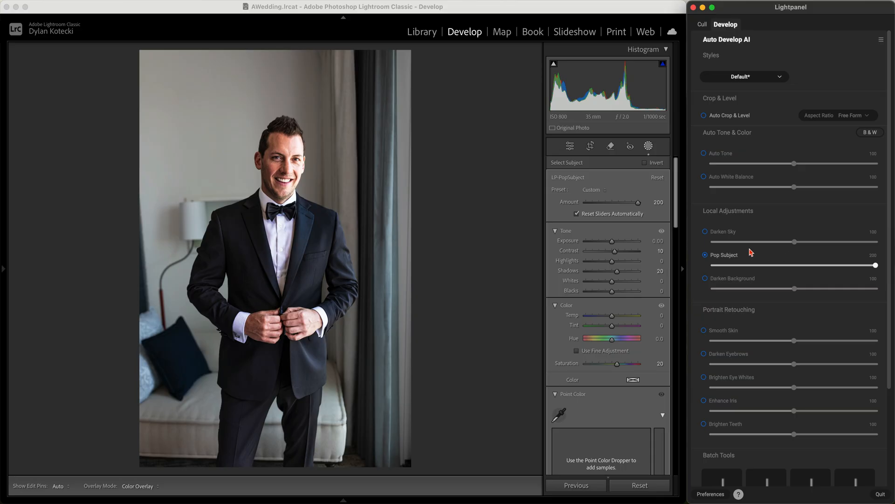
# Turn on Lightpanel's Darken Background adjustment for the curtain portrait, targeting 118
pyautogui.click(704, 279)
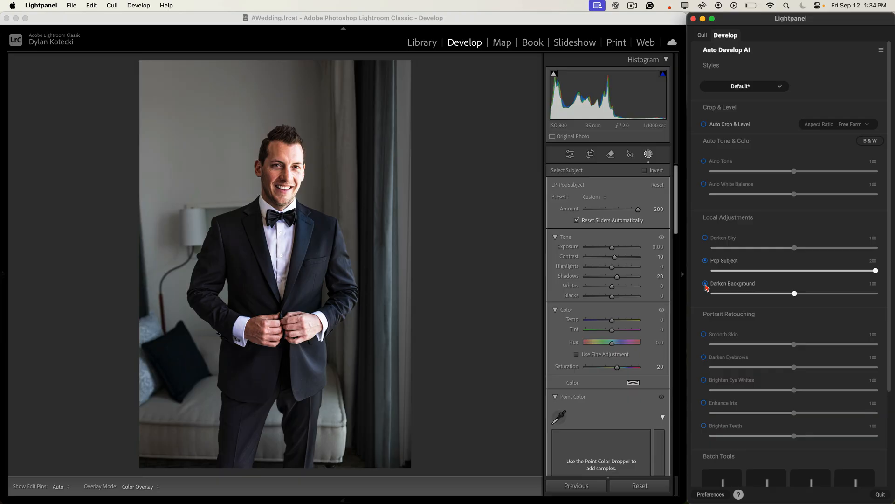
pyautogui.click(704, 283)
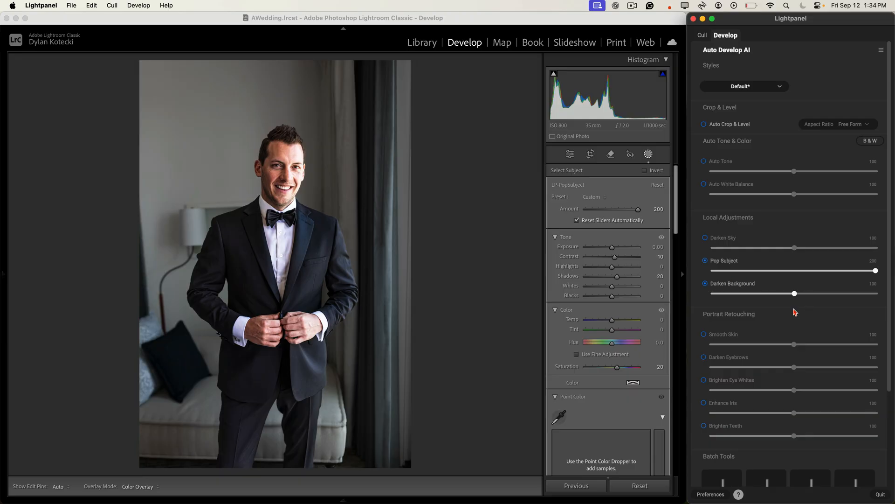
pyautogui.moveTo(775, 274)
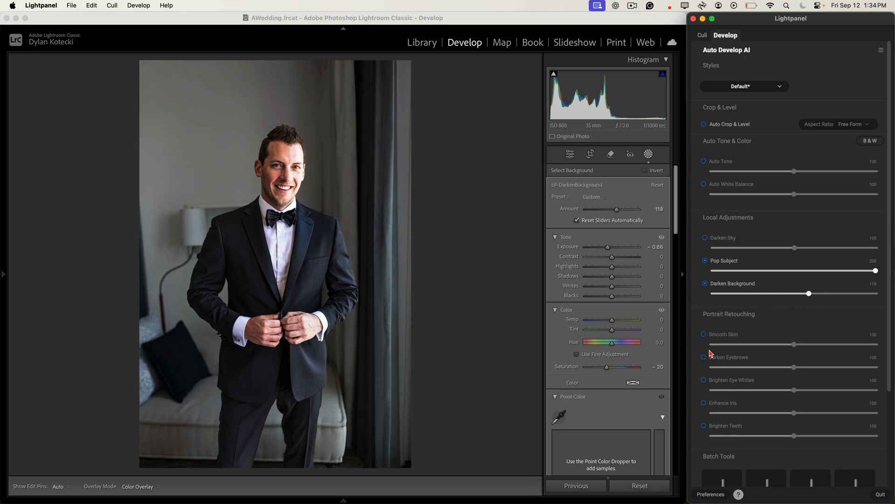
pyautogui.moveTo(724, 334)
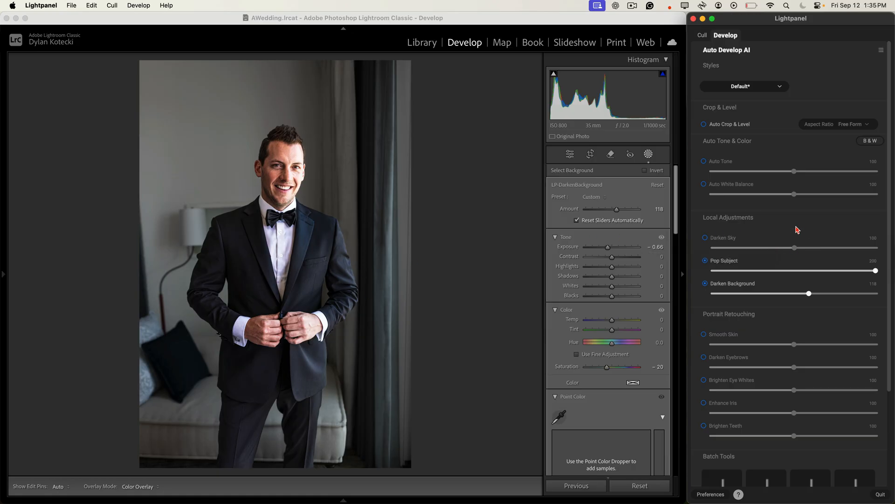
pyautogui.moveTo(719, 166)
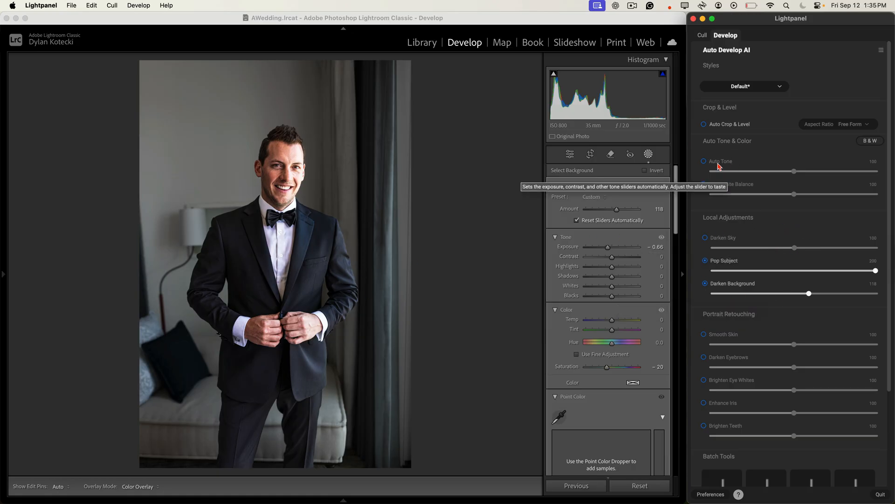
pyautogui.moveTo(776, 205)
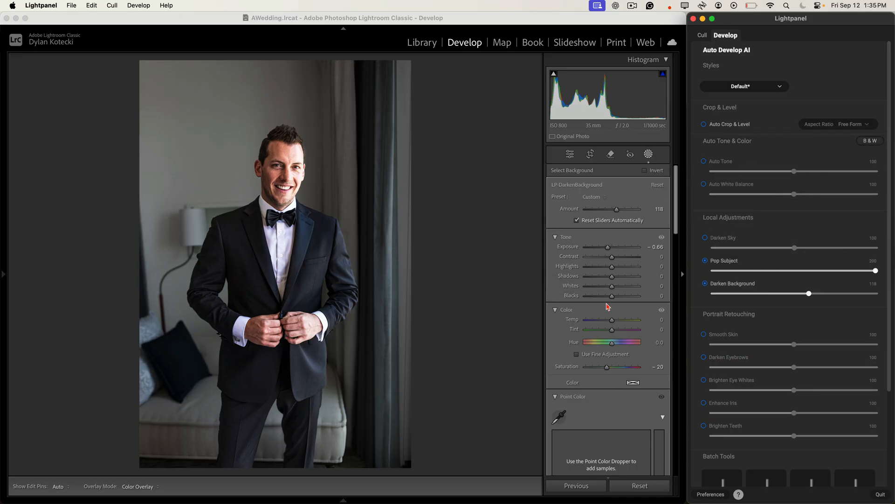
# Exit the masking panel to show the Basic panel, with Shadows at +66
pyautogui.click(570, 154)
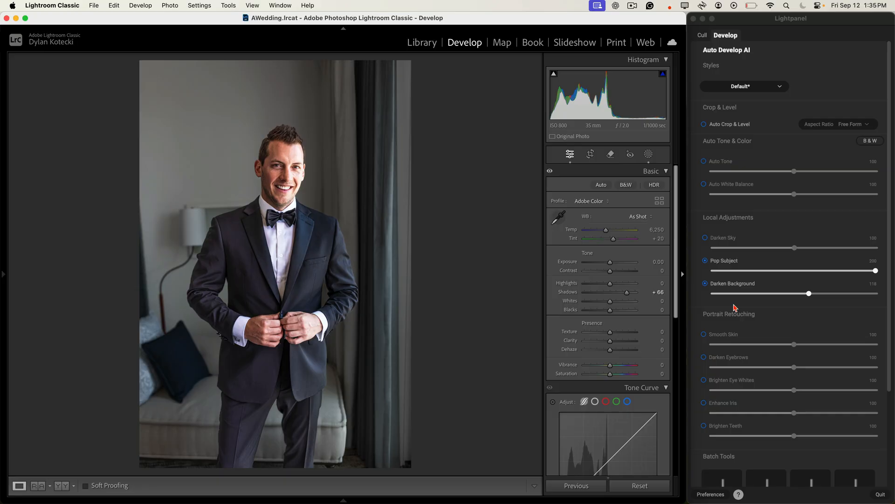
pyautogui.moveTo(738, 34)
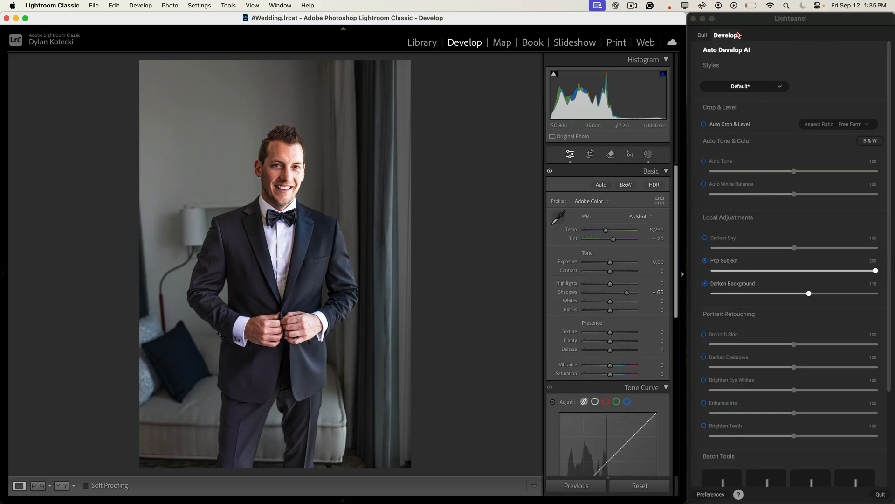
pyautogui.moveTo(755, 69)
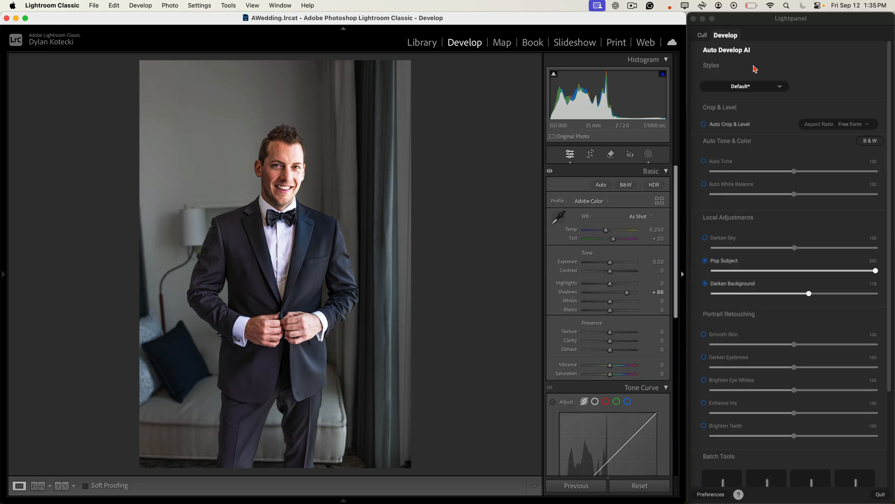
pyautogui.moveTo(755, 112)
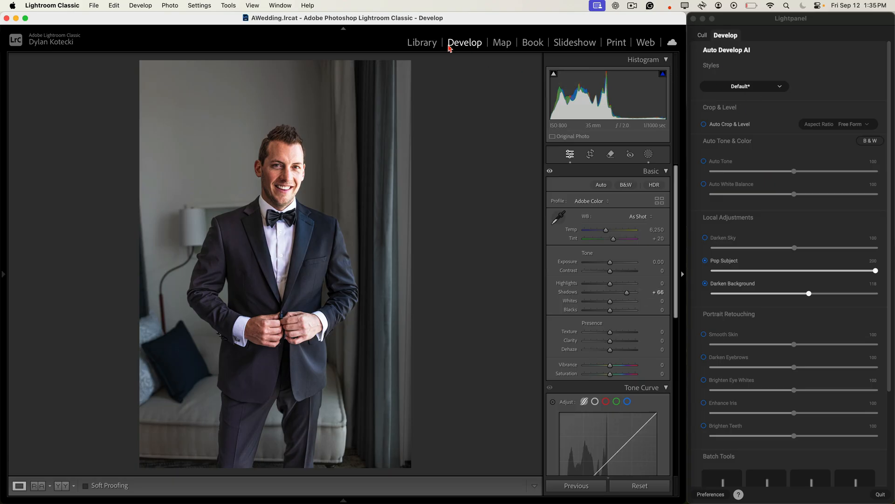
# Open the groom's bathroom-mirror portrait from the grid and enable Darken Background on it
pyautogui.click(702, 35)
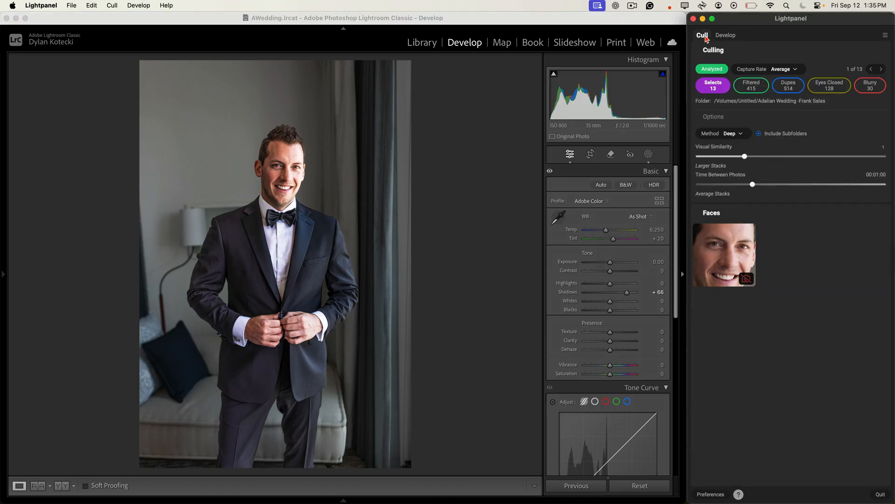
pyautogui.click(422, 43)
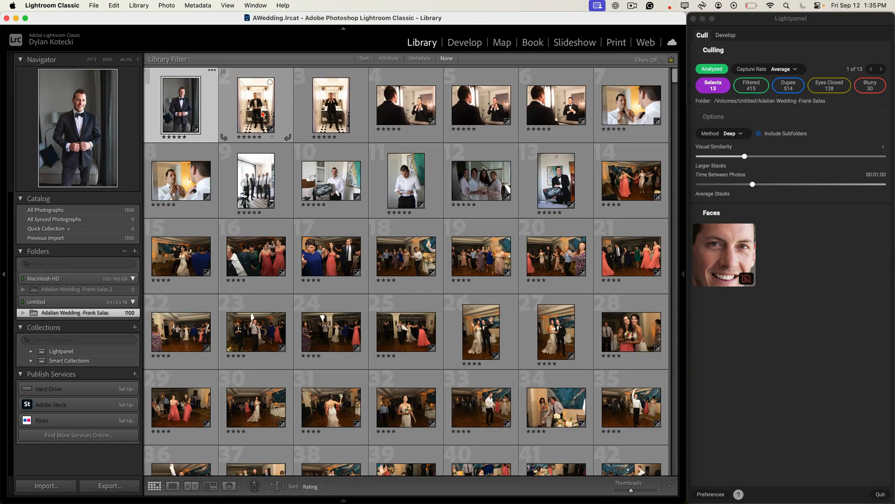
pyautogui.click(331, 104)
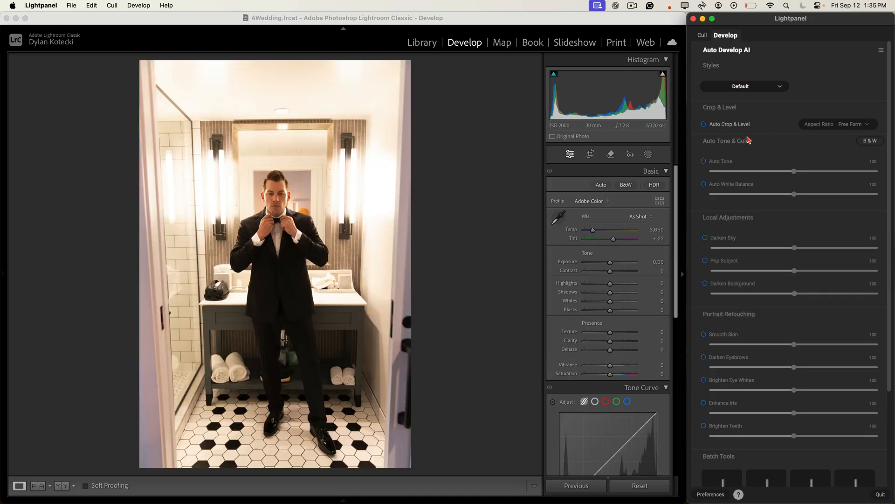
pyautogui.moveTo(711, 267)
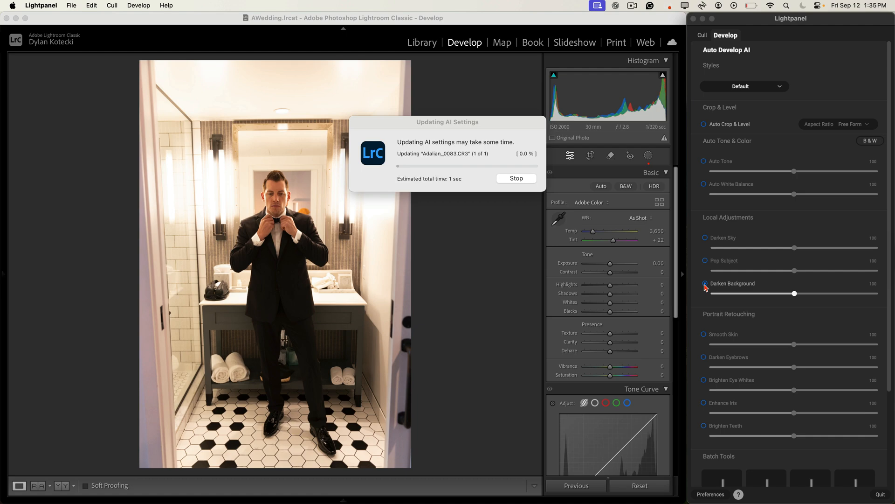
pyautogui.click(705, 283)
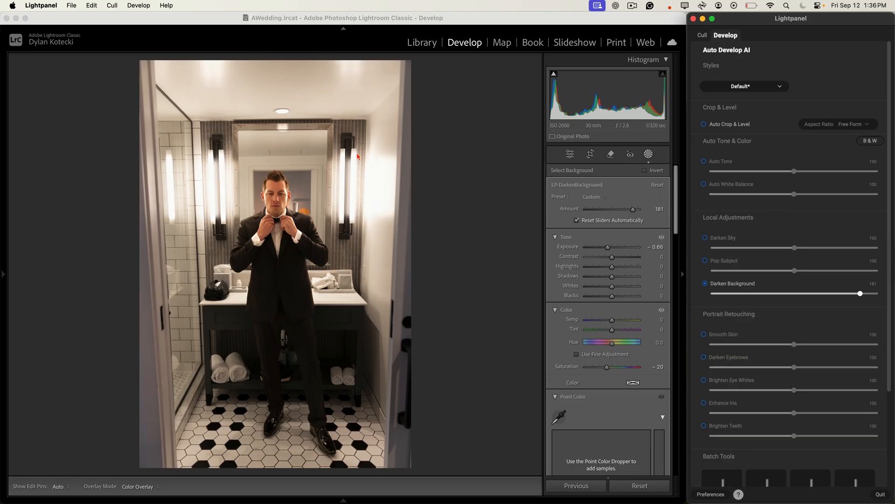
pyautogui.moveTo(328, 260)
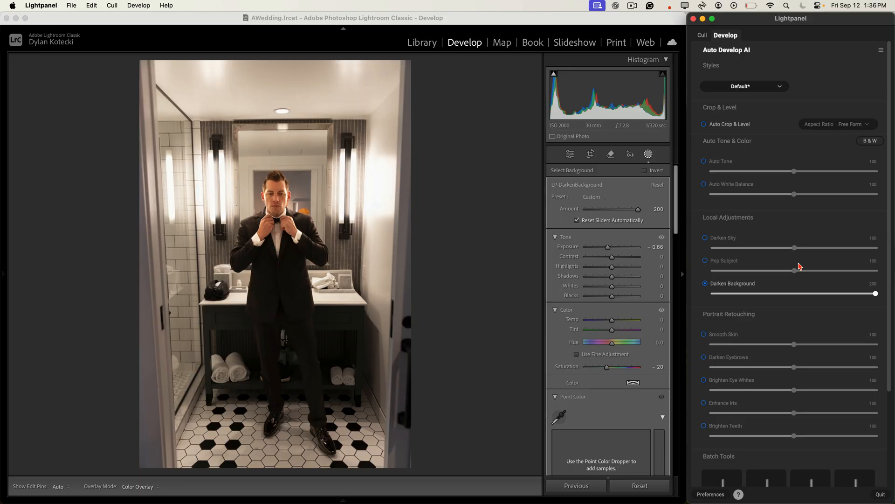
pyautogui.moveTo(800, 267)
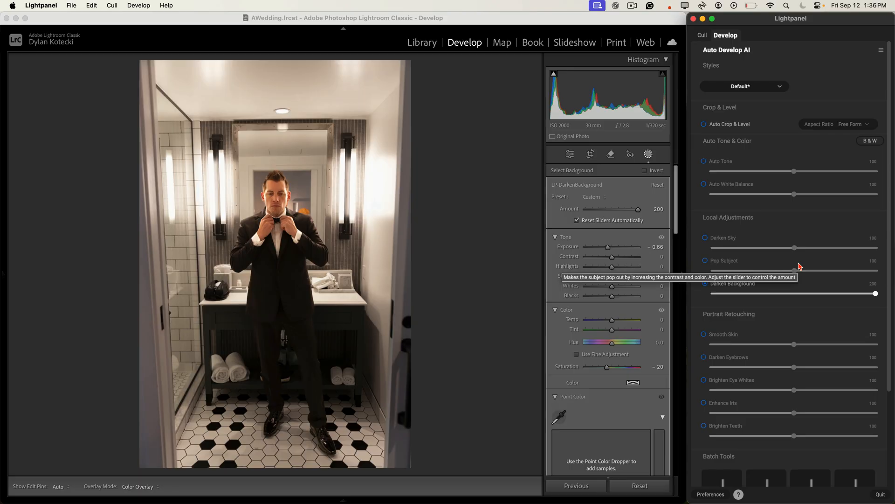